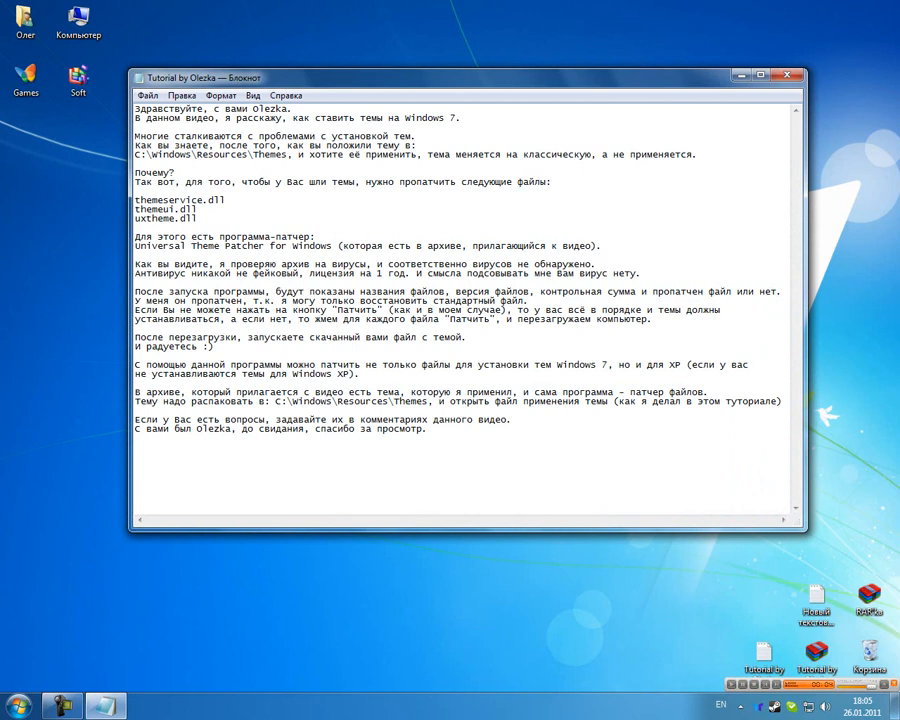
Highlight the notes on archived patcher, then open Tutorial by Olezka.rar and launch Universal Theme Patcher
{"action": "left_click_drag", "start_coordinate": [135, 108], "coordinate": [460, 118]}
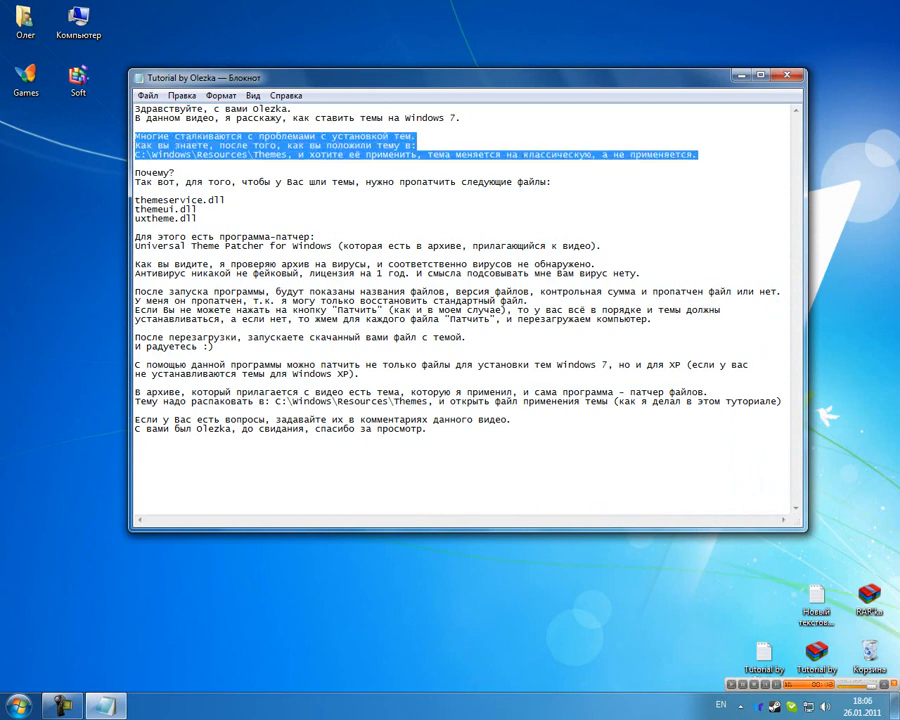
{"action": "left_click_drag", "start_coordinate": [134, 172], "coordinate": [551, 181]}
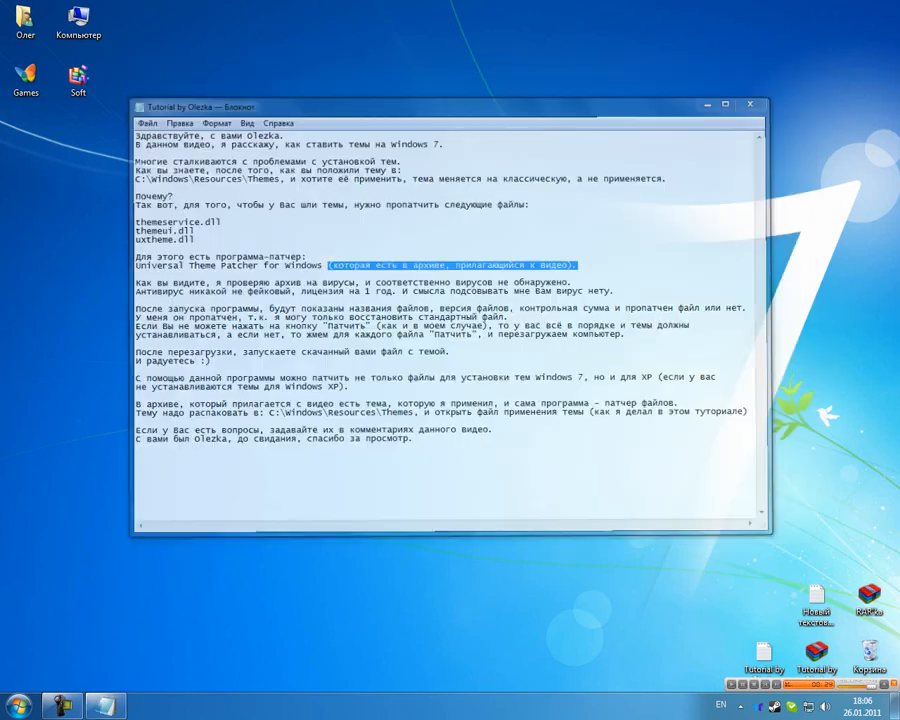
{"action": "left_click", "coordinate": [751, 104]}
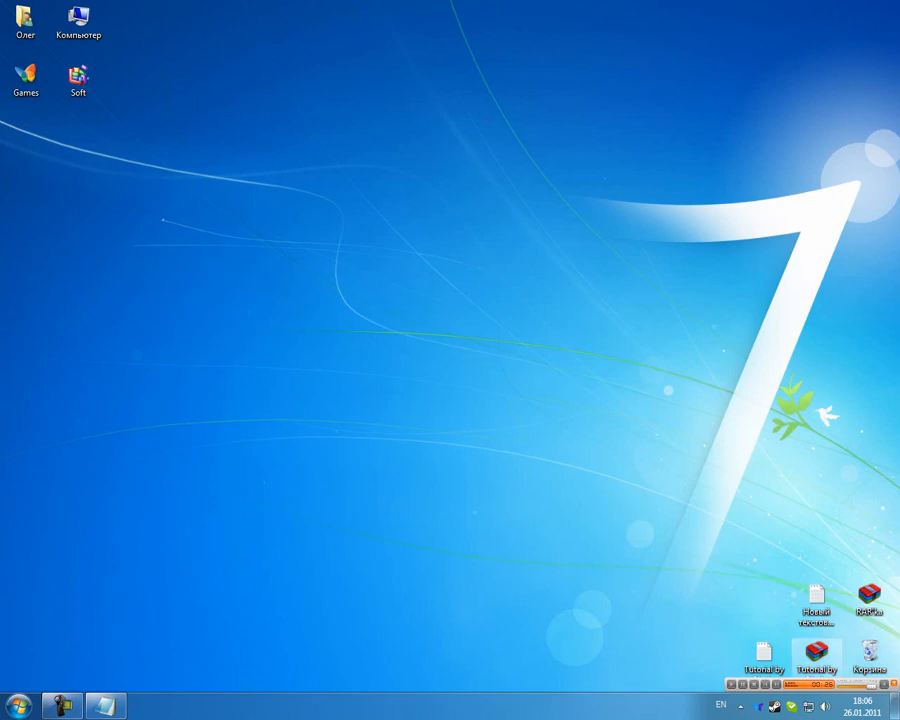
{"action": "double_click", "coordinate": [817, 650]}
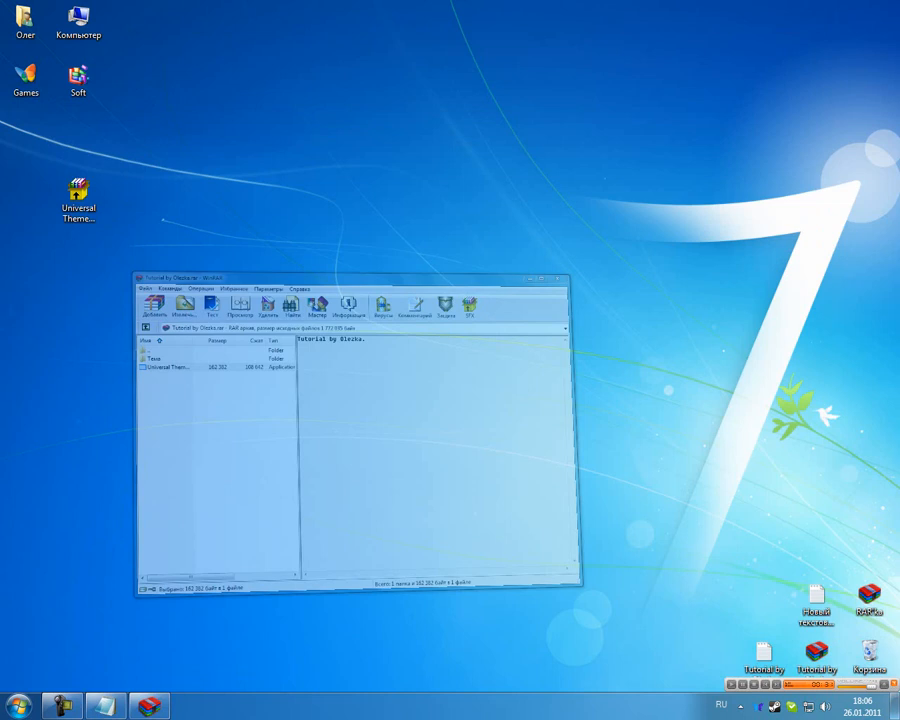
{"action": "left_click", "coordinate": [560, 277]}
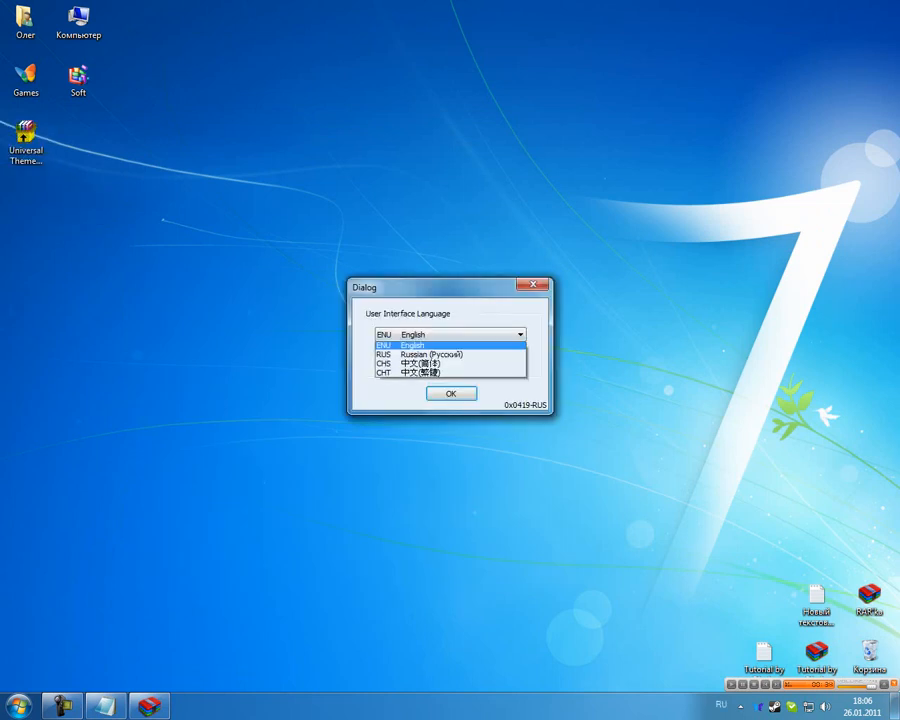
Choose English as the patcher language and dismiss the clean virus scan report
{"action": "left_click", "coordinate": [451, 393]}
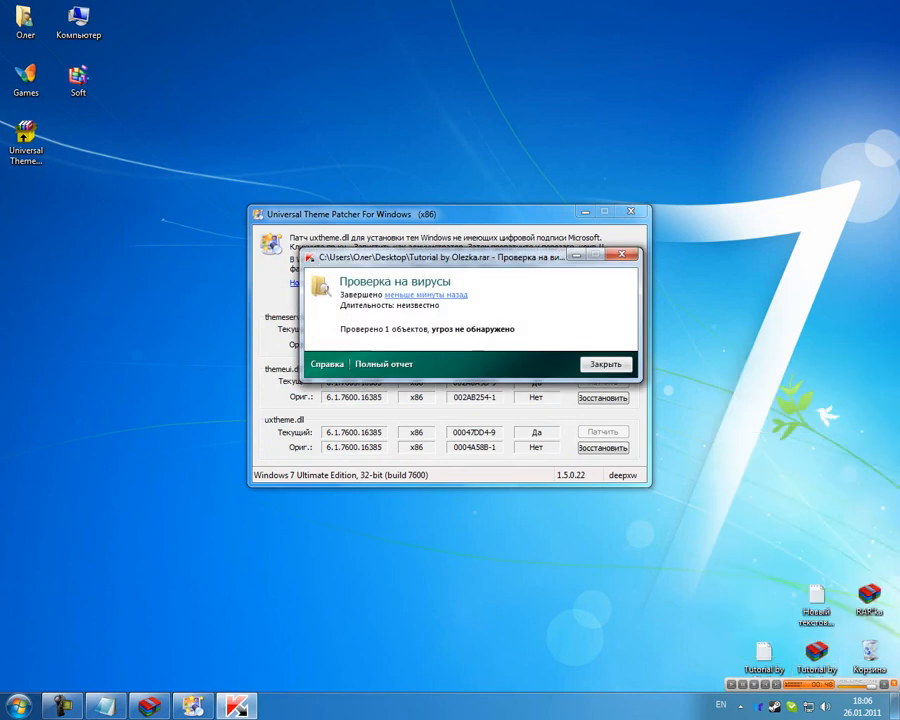
{"action": "left_click", "coordinate": [604, 363]}
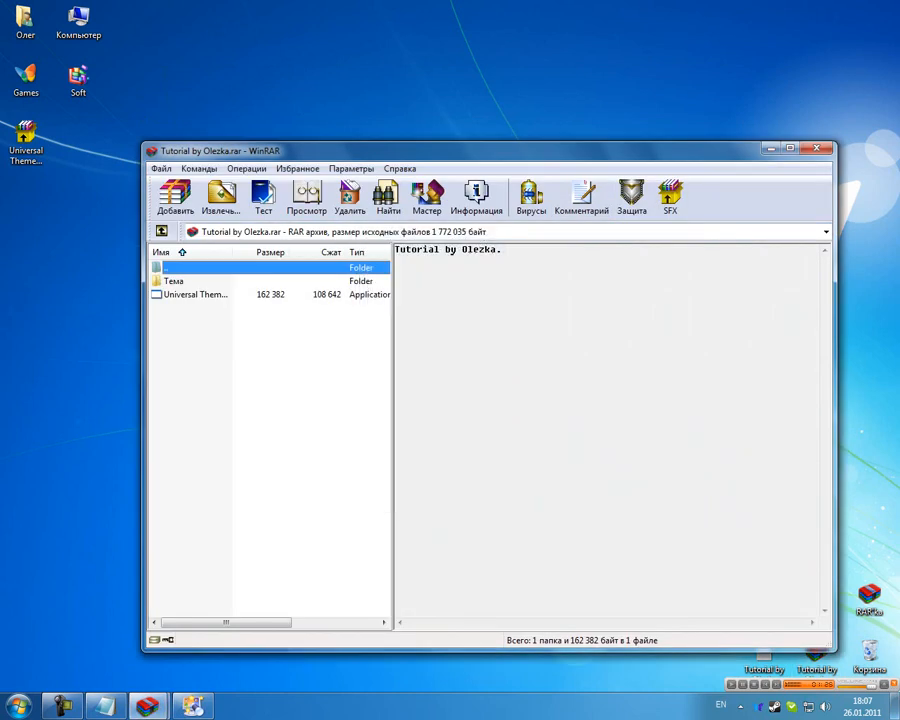
Reopen the archive, browse C:\Windows to the Themes folder, and merge Win7-Blend with the existing folder
{"action": "left_click", "coordinate": [817, 149]}
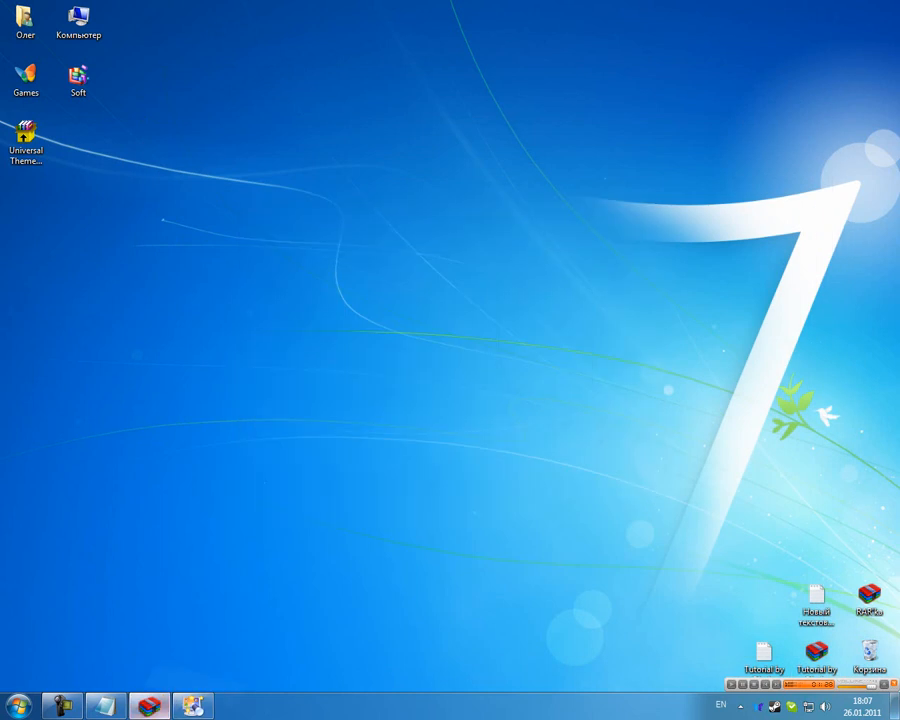
{"action": "double_click", "coordinate": [817, 650]}
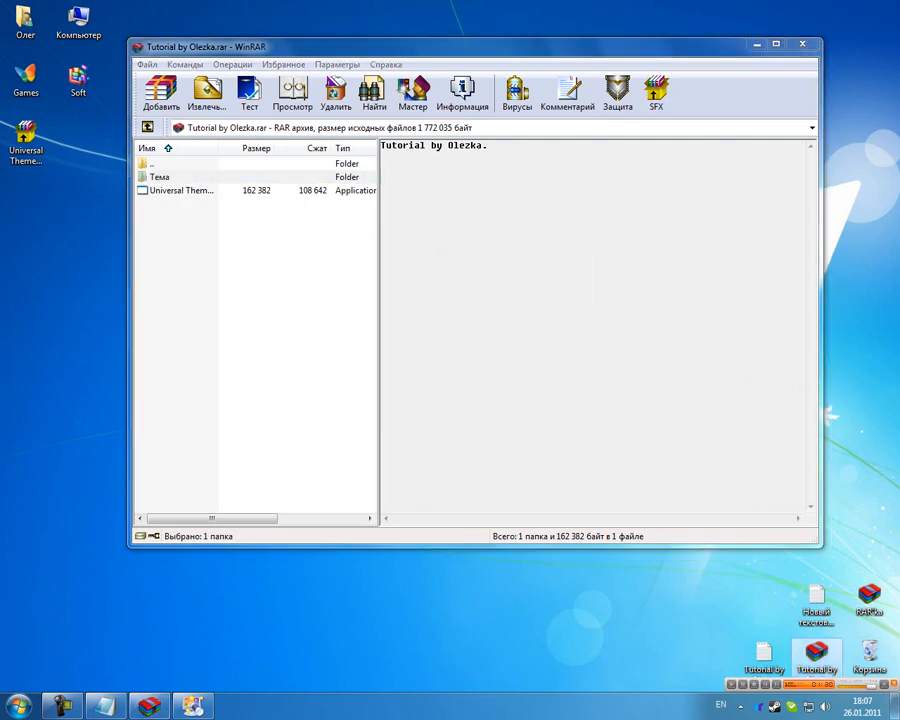
{"action": "double_click", "coordinate": [159, 176]}
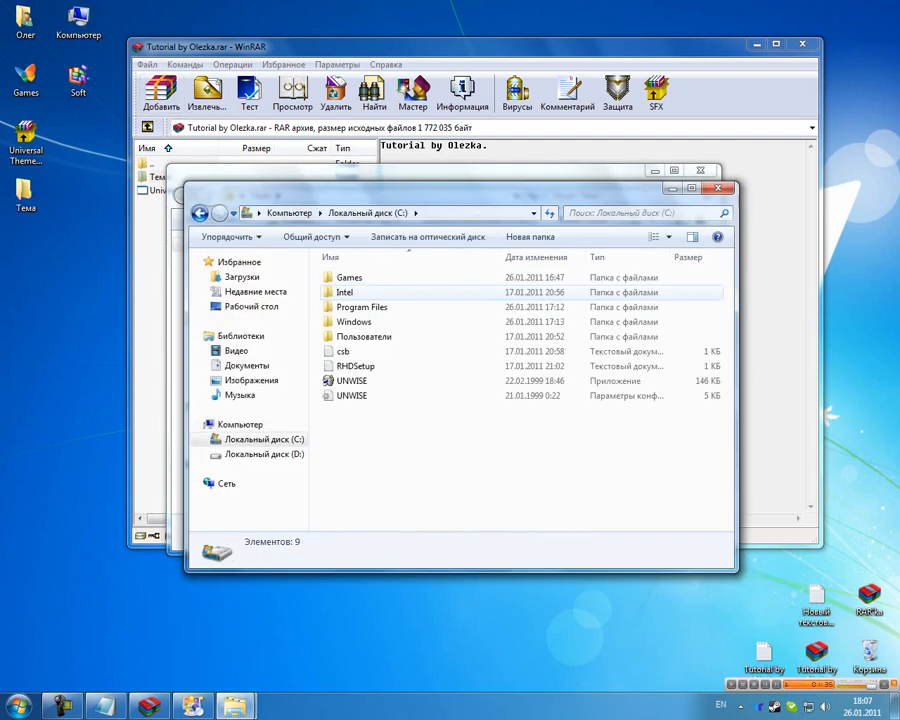
{"action": "double_click", "coordinate": [354, 321]}
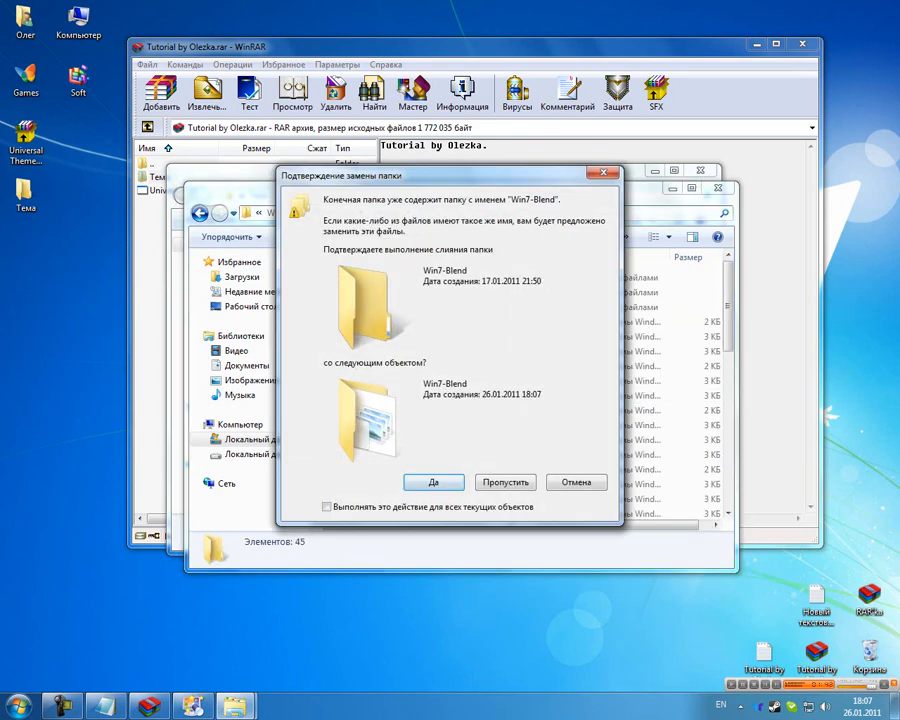
{"action": "left_click", "coordinate": [433, 482]}
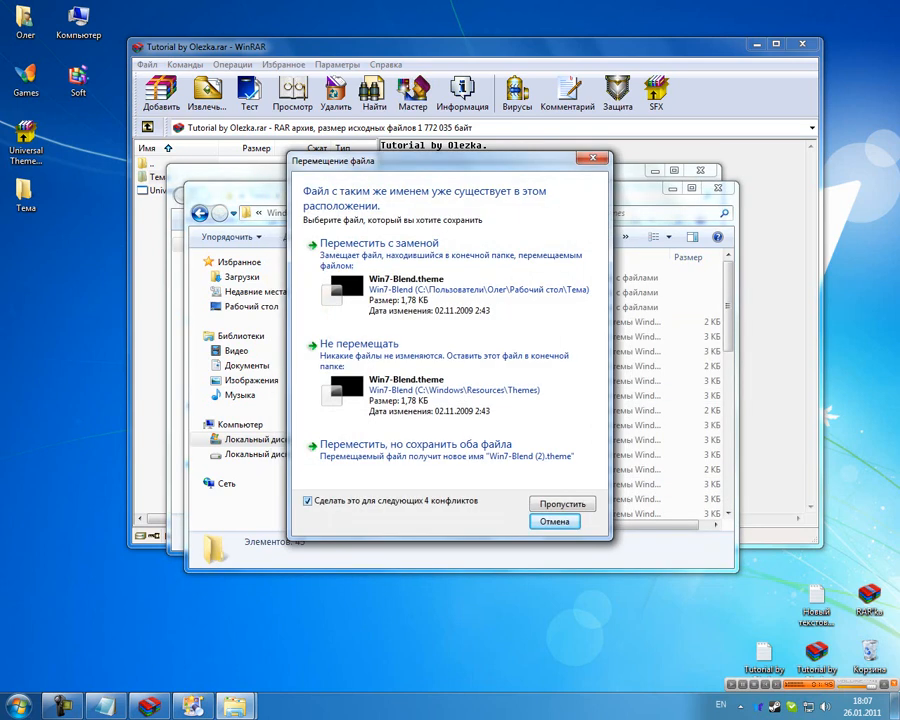